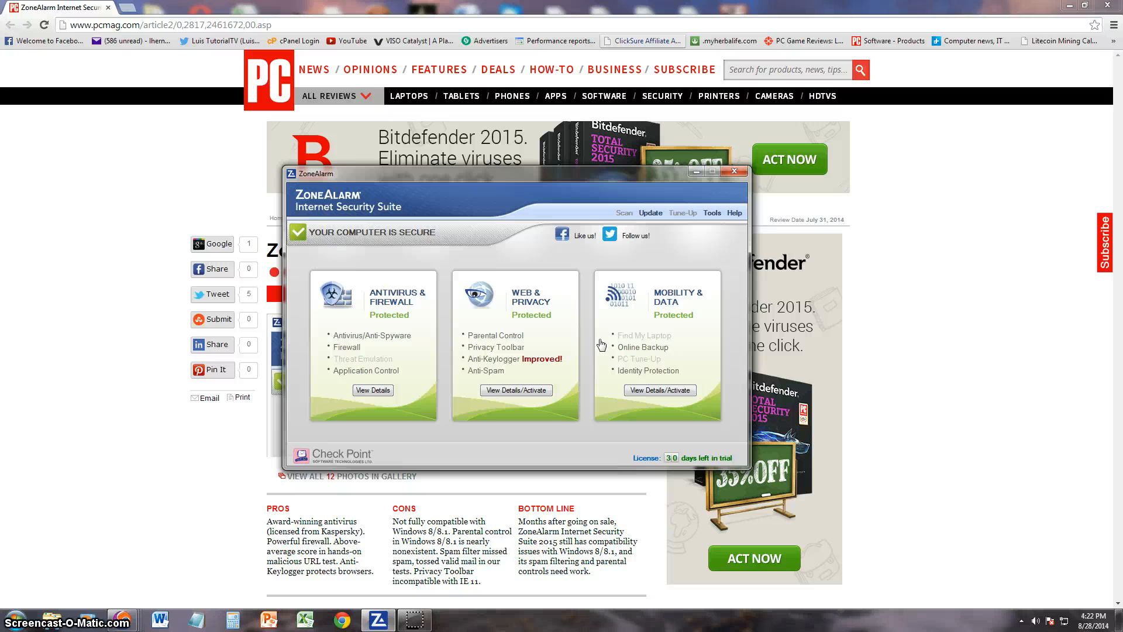
- Minimize the ZoneAlarm window and restore it from the taskbar
click(734, 171)
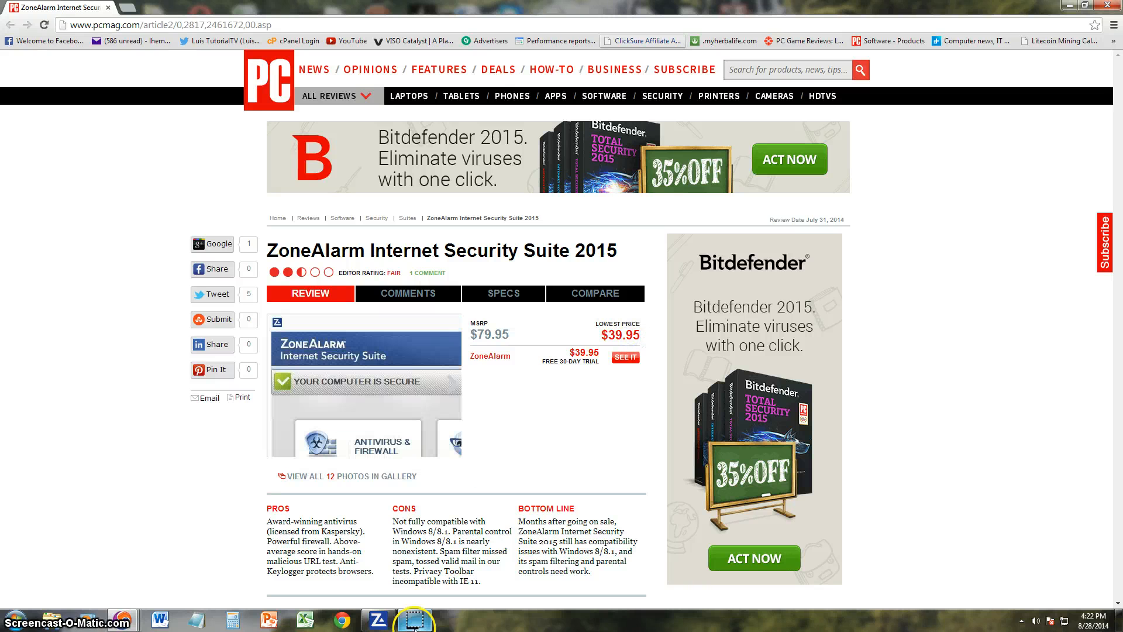
click(379, 619)
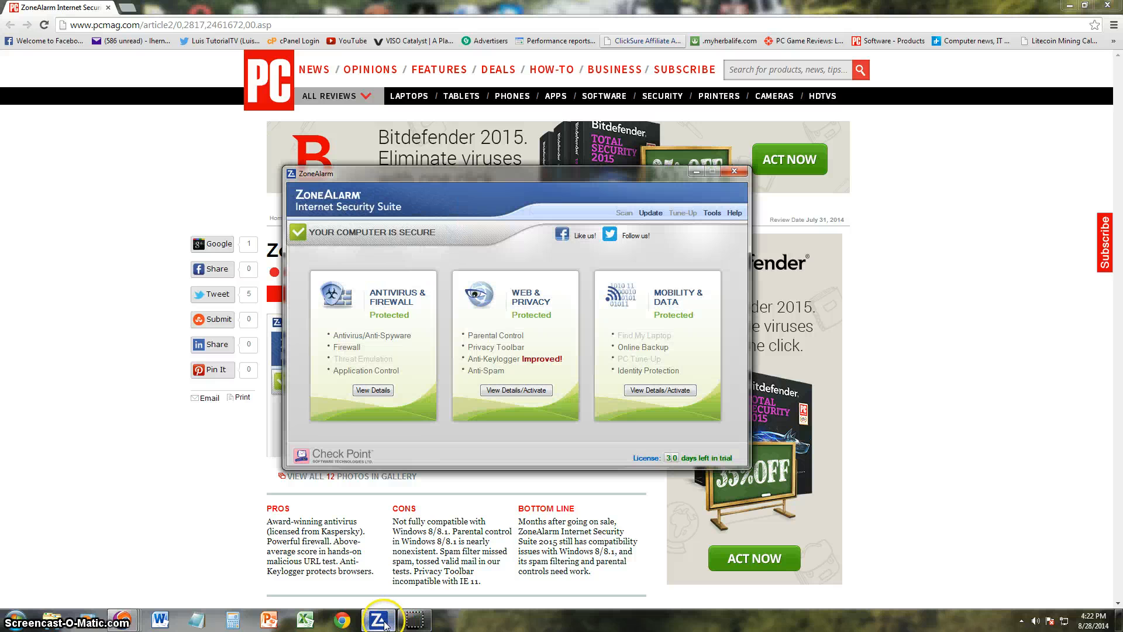
mouse_move(446, 318)
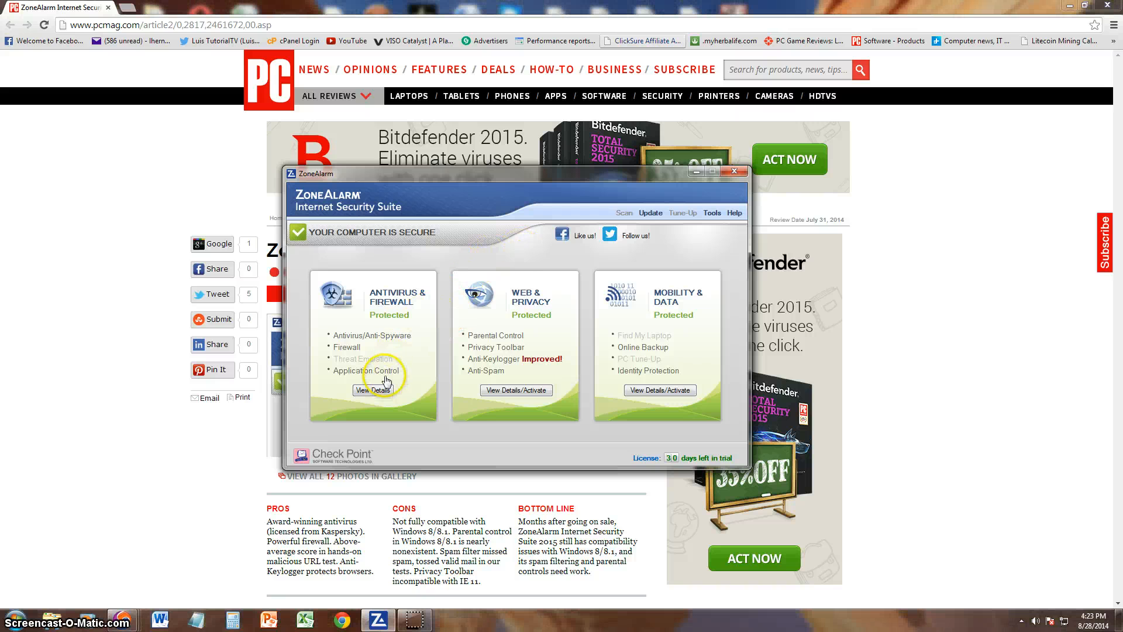
mouse_move(381, 310)
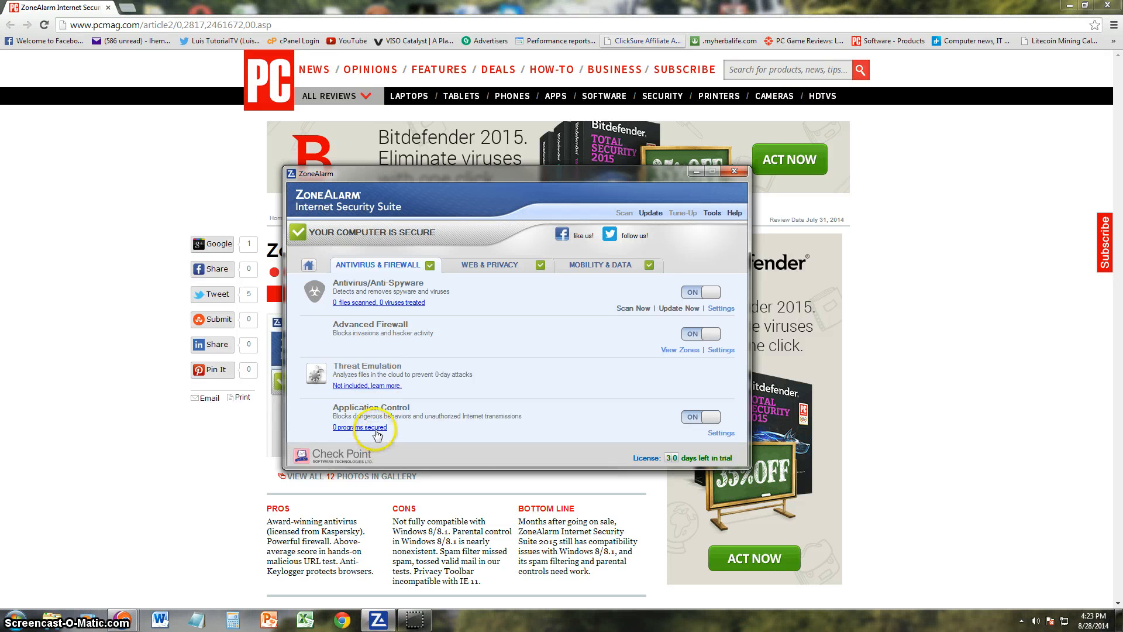
- In Web & Privacy, switch Anti-Keylogger on, accept the restart warning, and switch Anti-Spam on
click(488, 264)
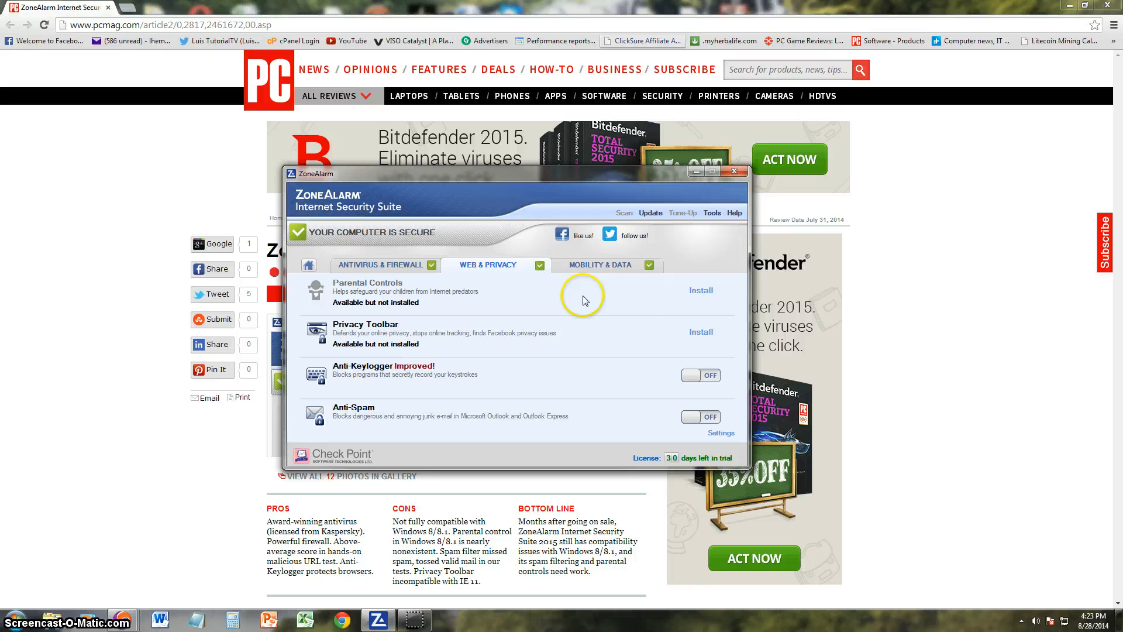
mouse_move(700, 290)
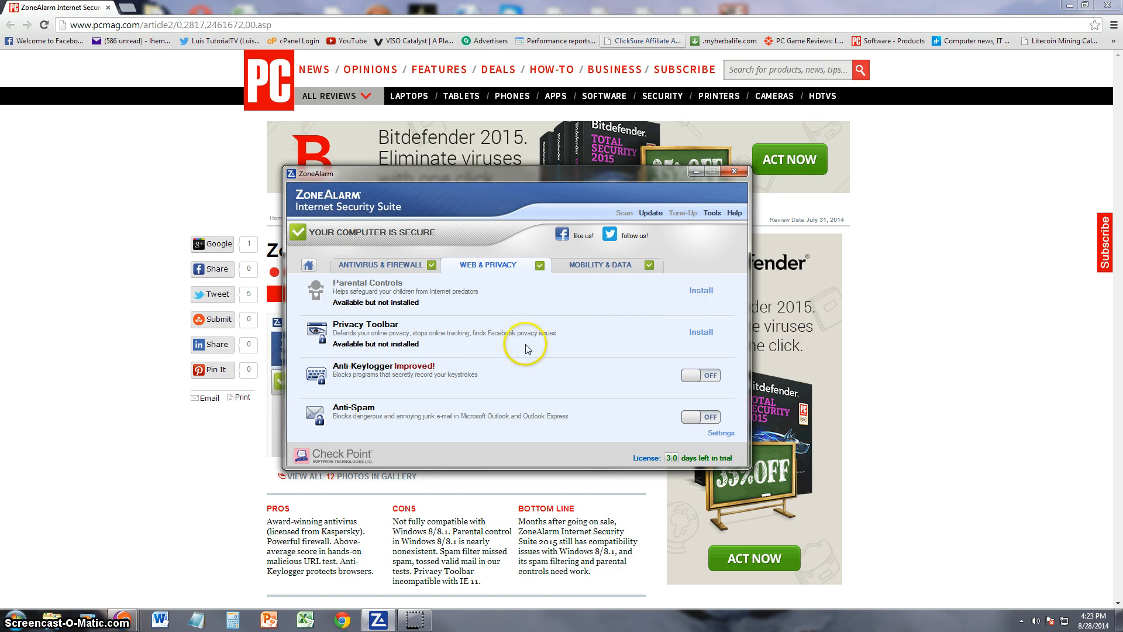
mouse_move(706, 352)
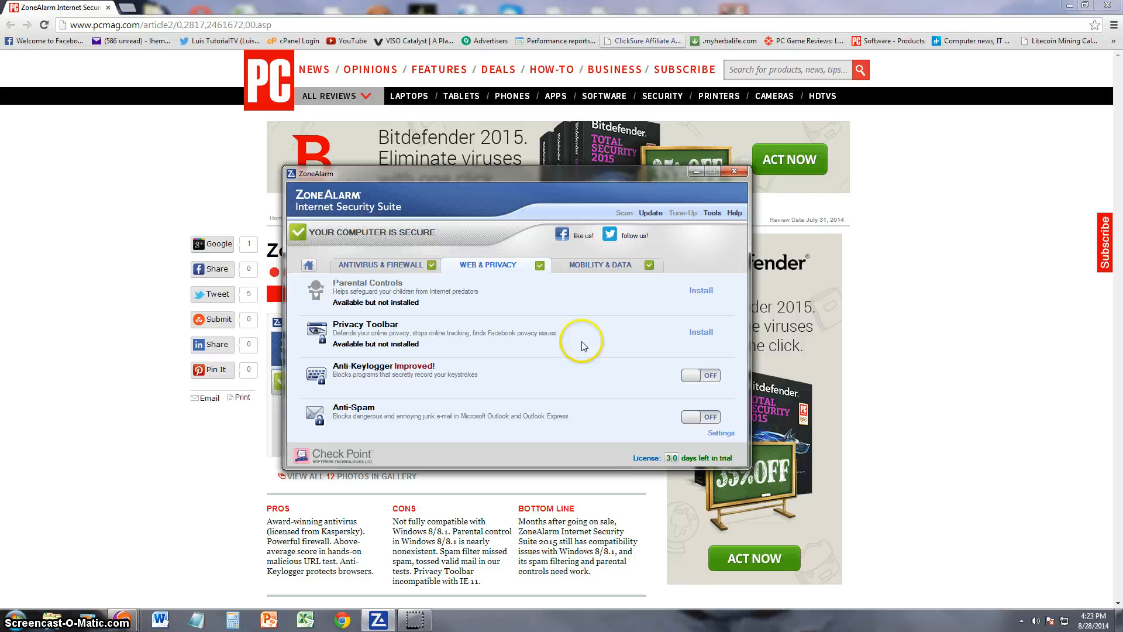
mouse_move(631, 381)
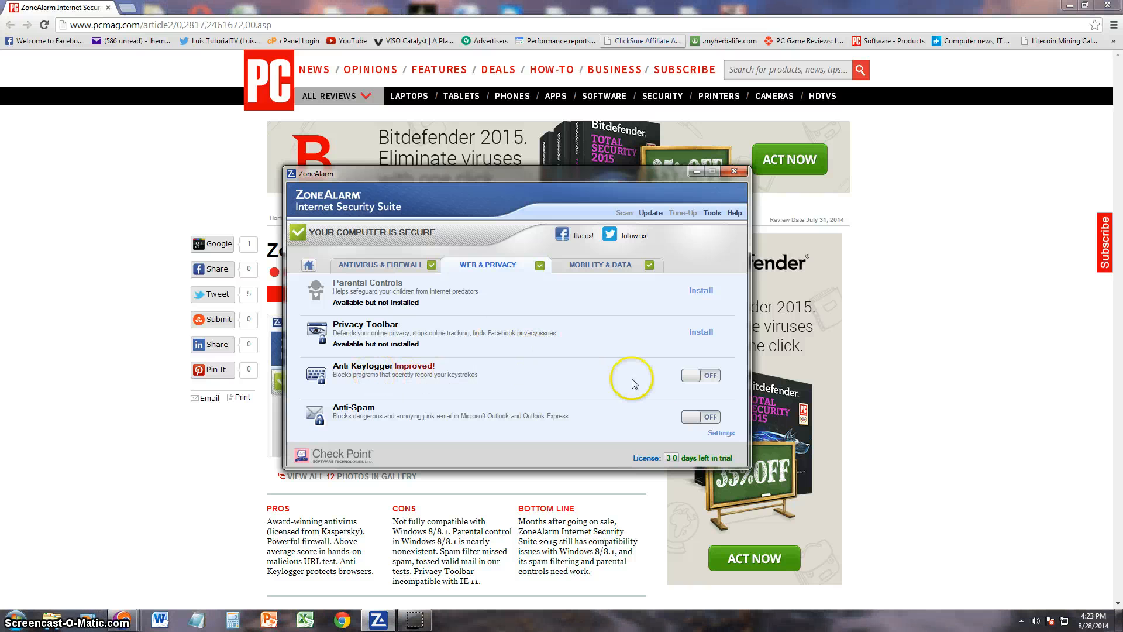
click(699, 374)
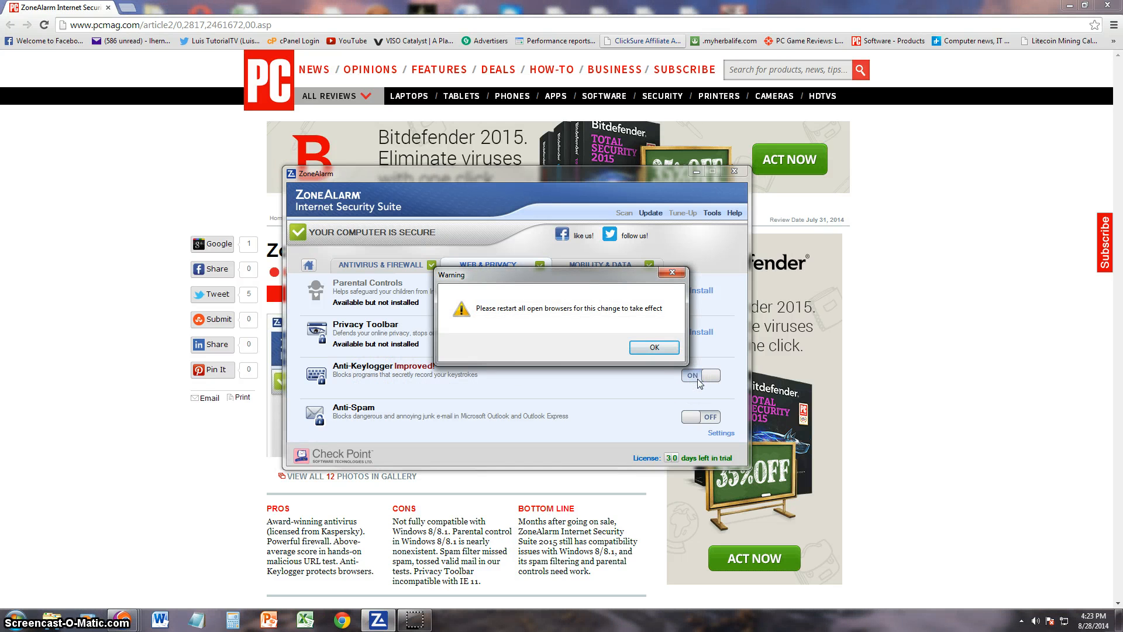
click(653, 347)
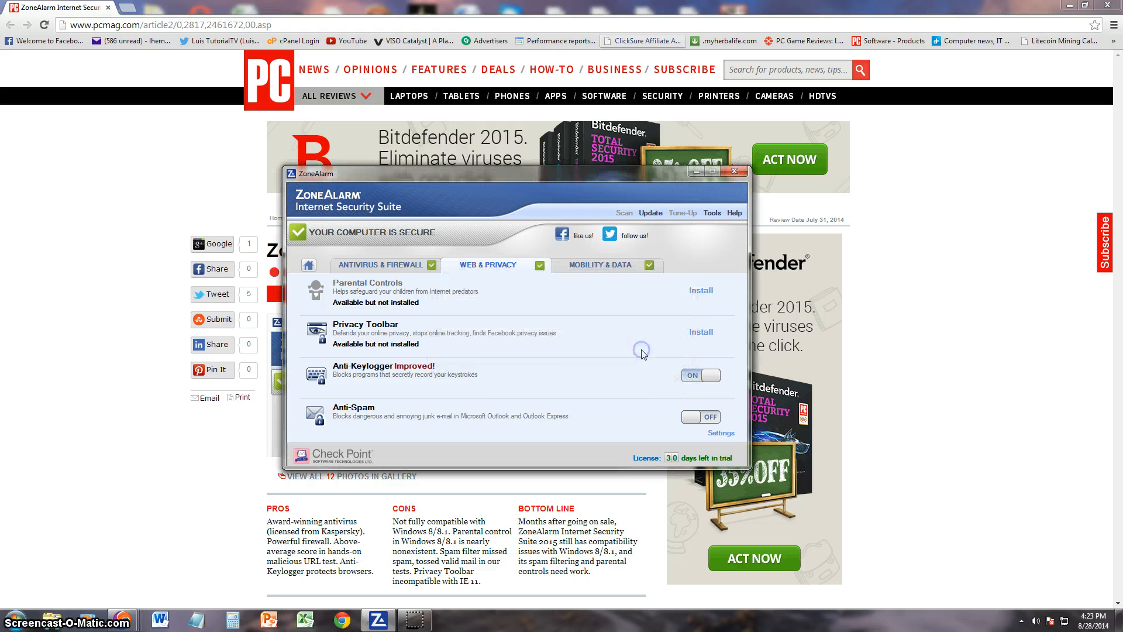
mouse_move(483, 361)
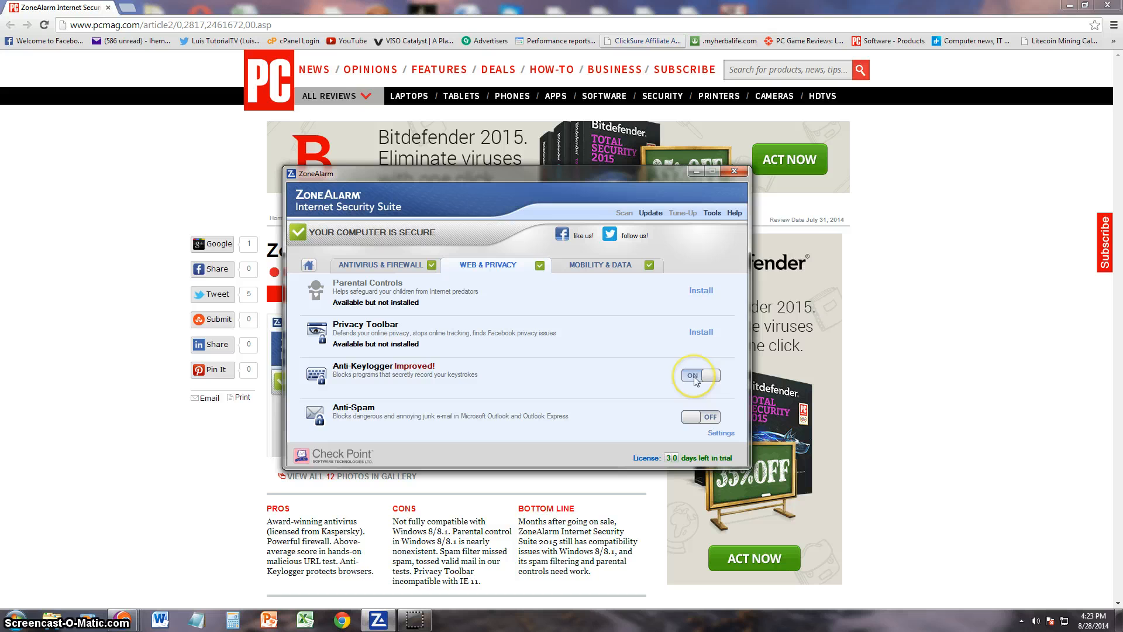
click(699, 416)
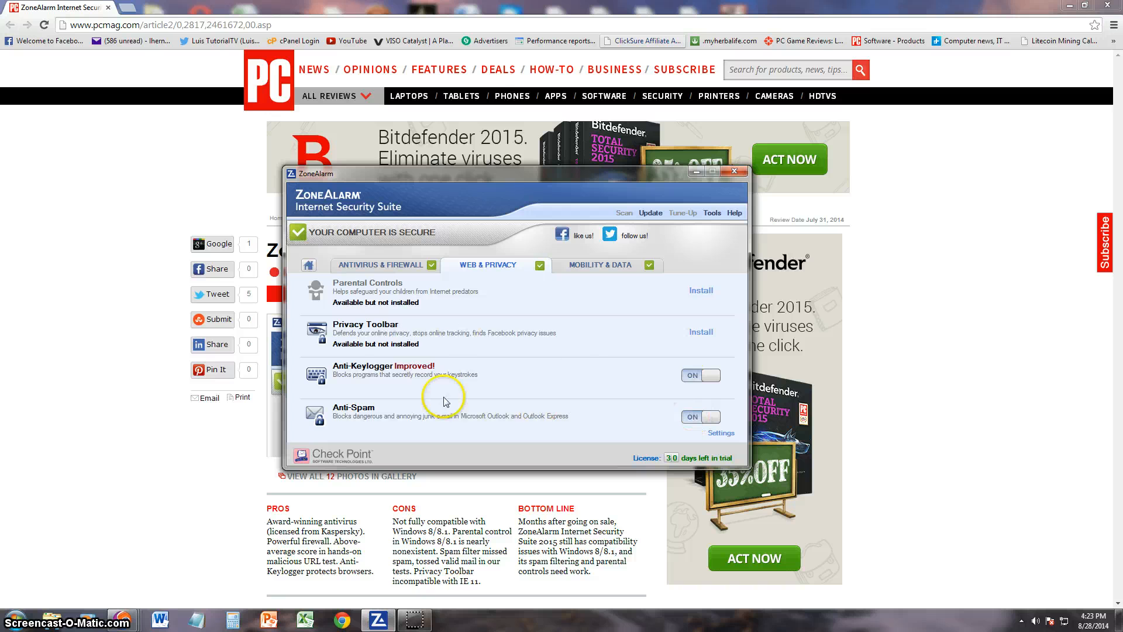
mouse_move(600, 270)
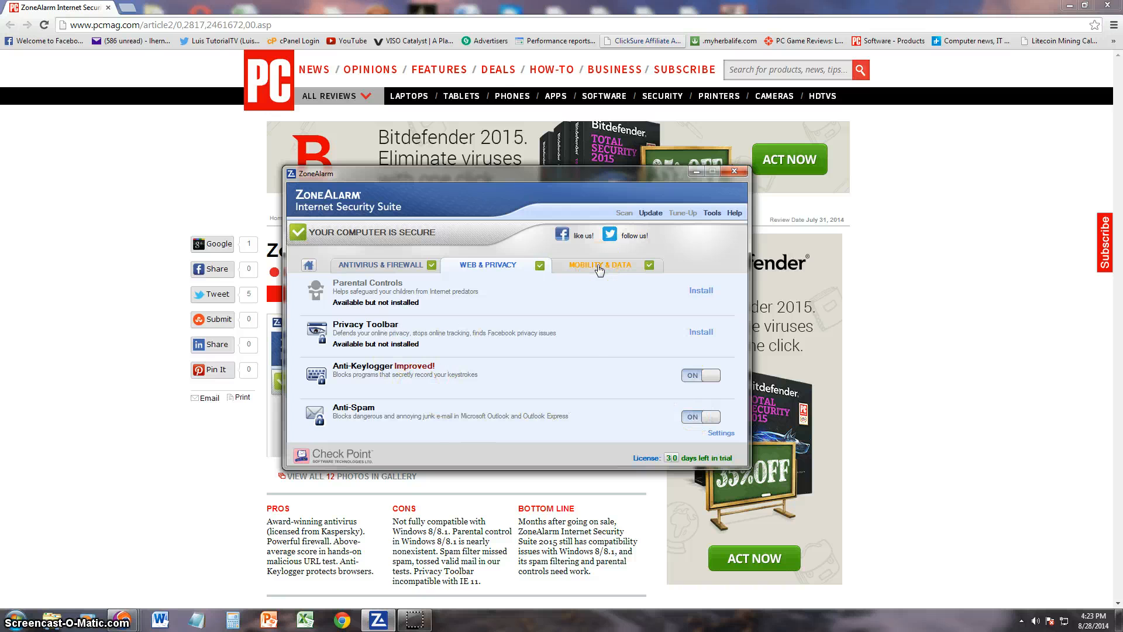
- Review the Mobility & Data features, then return to the Antivirus & Firewall details
click(600, 265)
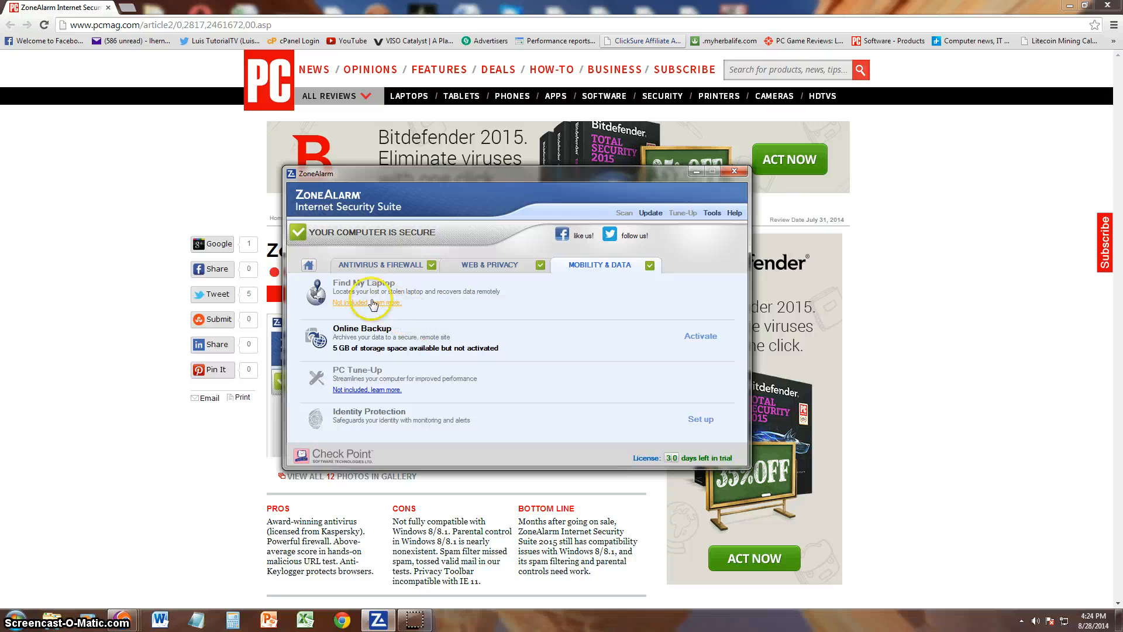
mouse_move(493, 350)
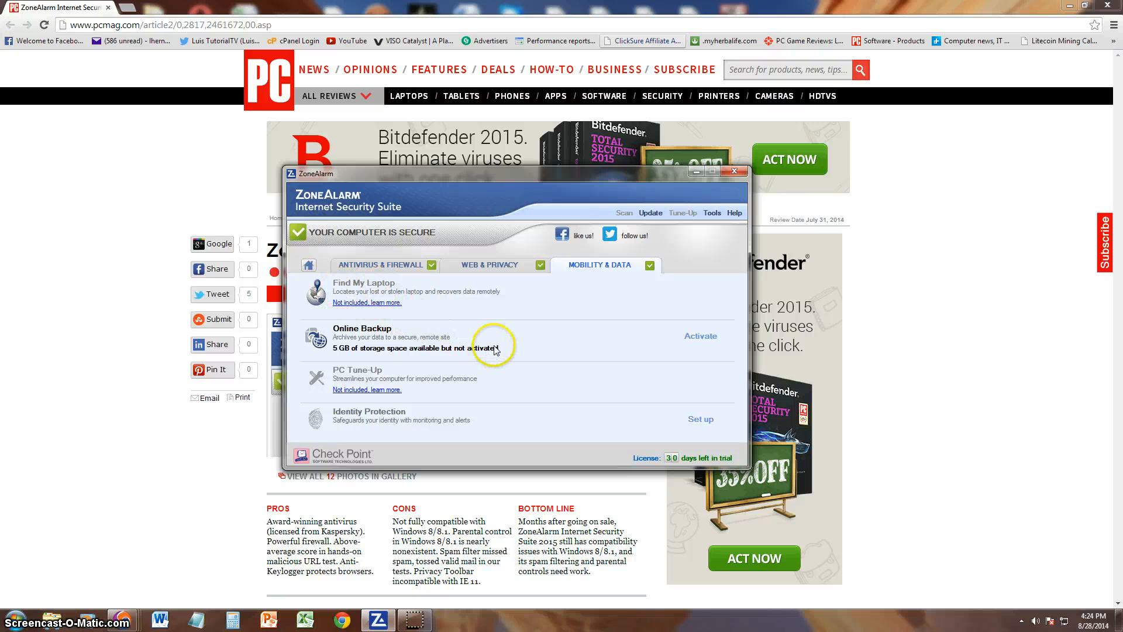
mouse_move(440, 323)
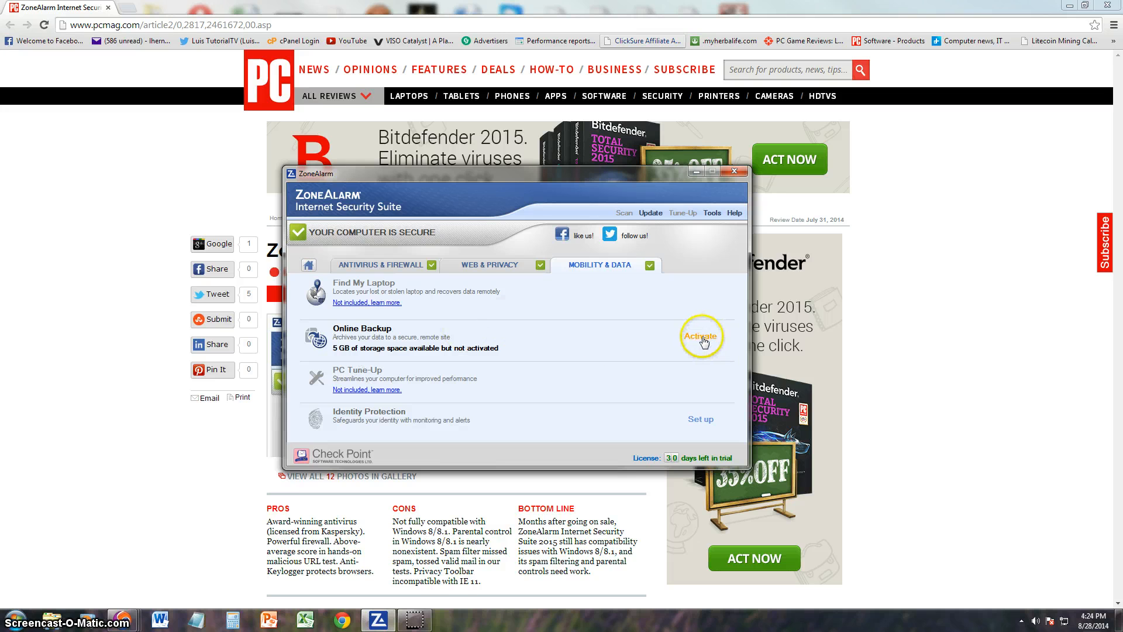
mouse_move(387, 397)
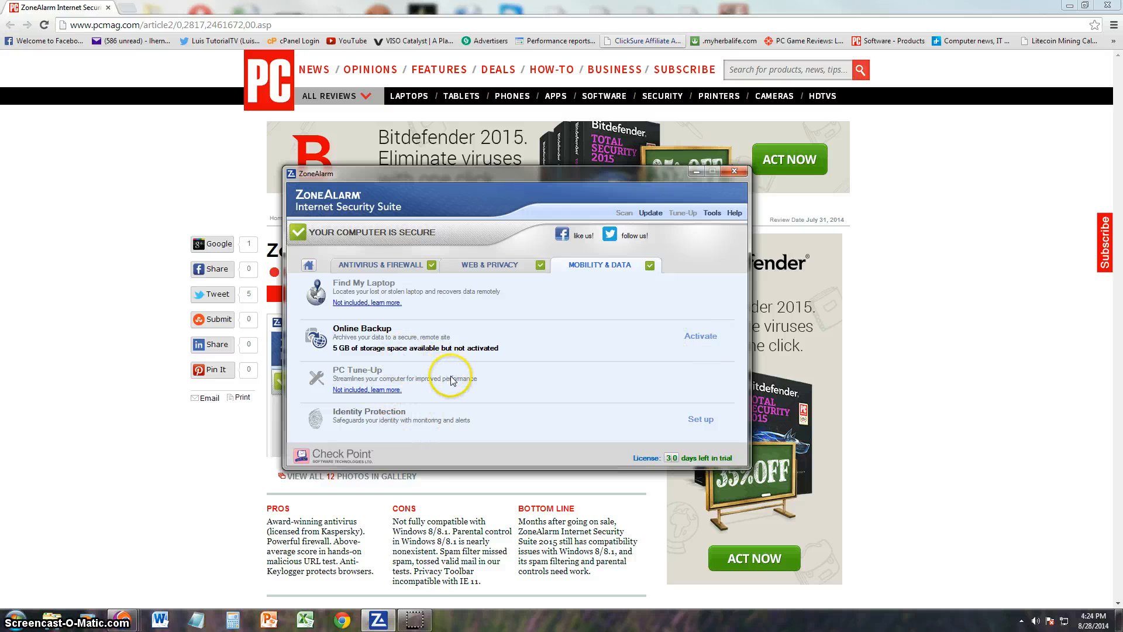
mouse_move(423, 381)
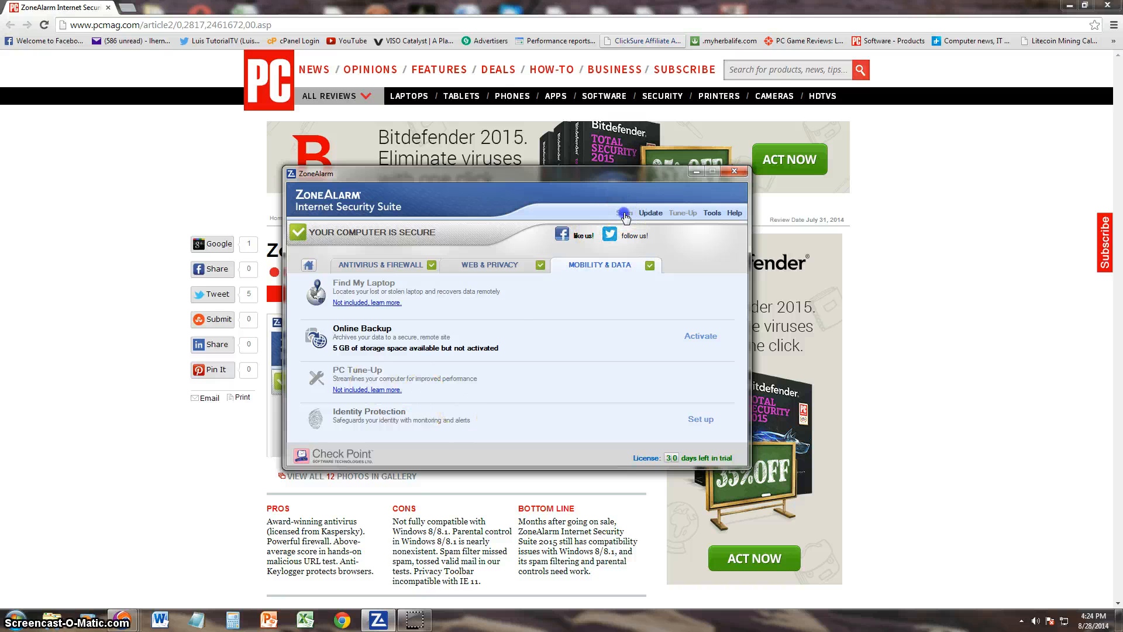
click(383, 264)
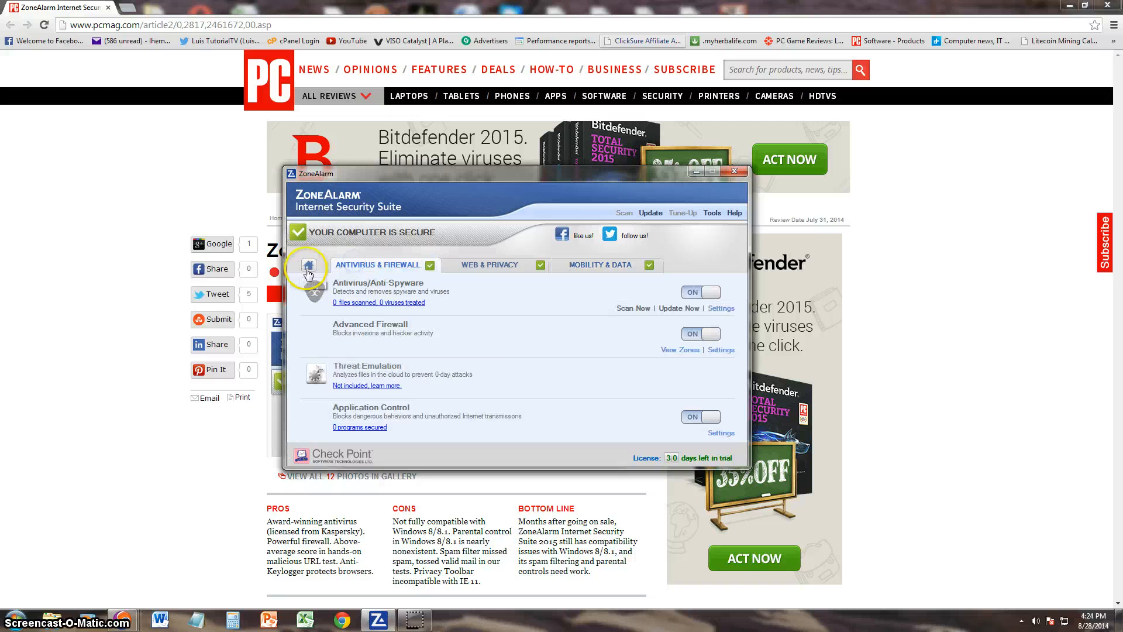
- Return to the home overview of all protection areas and show the Tools menu
click(308, 271)
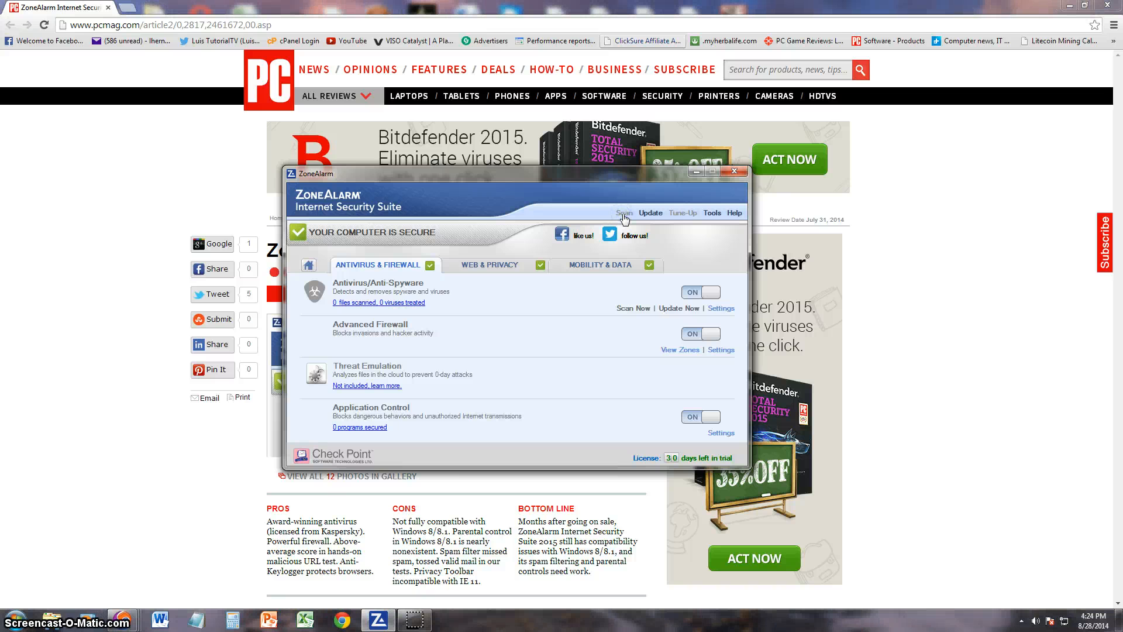
mouse_move(315, 271)
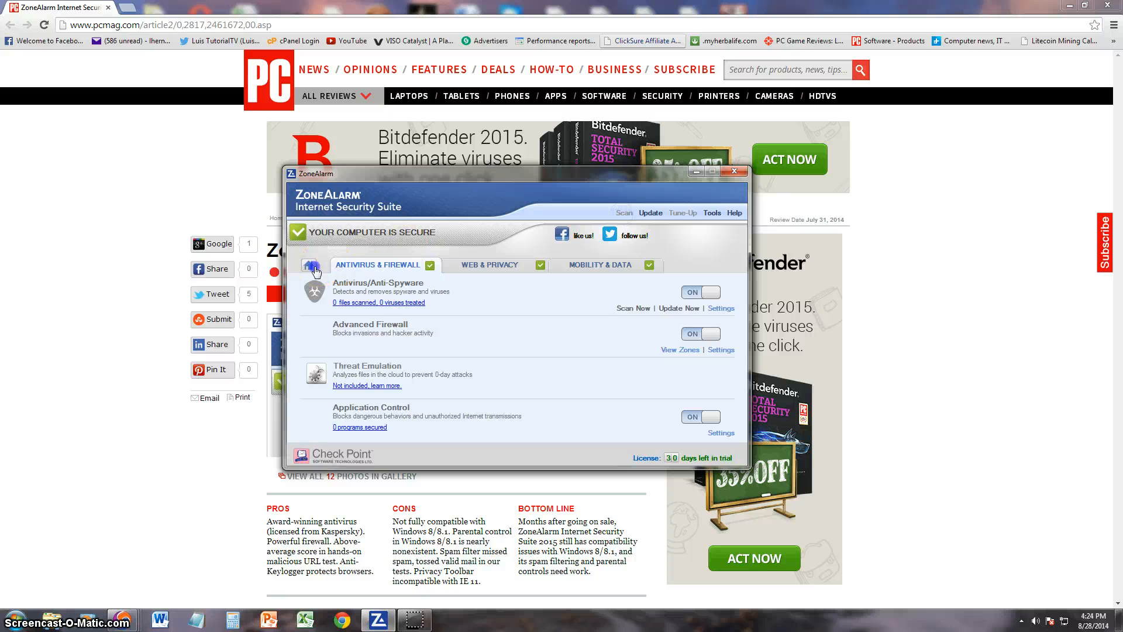
click(315, 264)
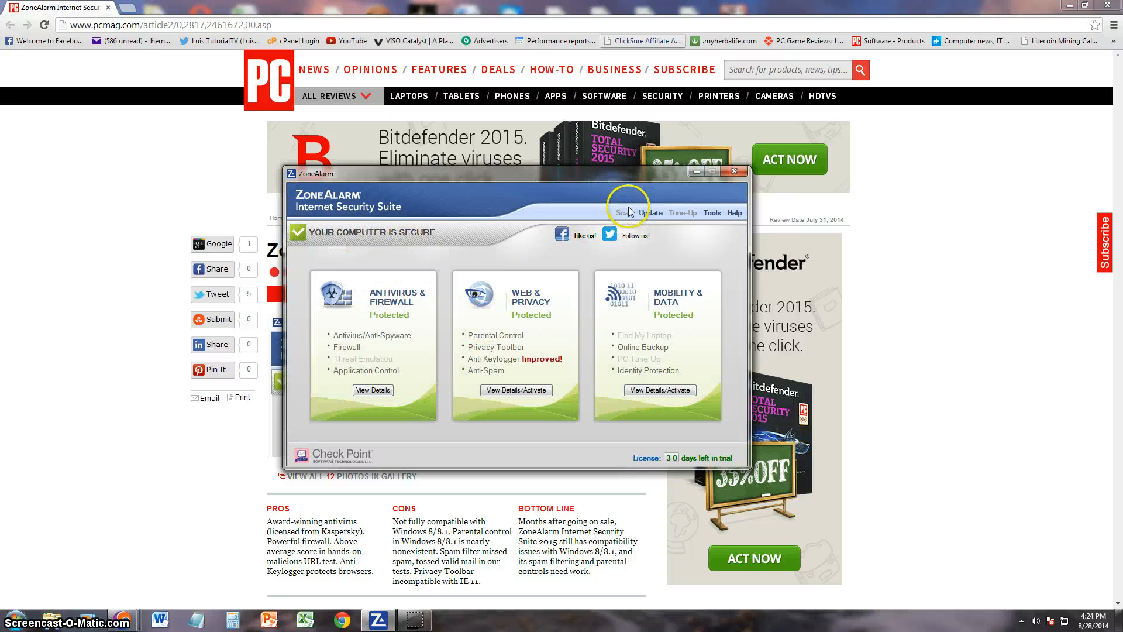
click(640, 213)
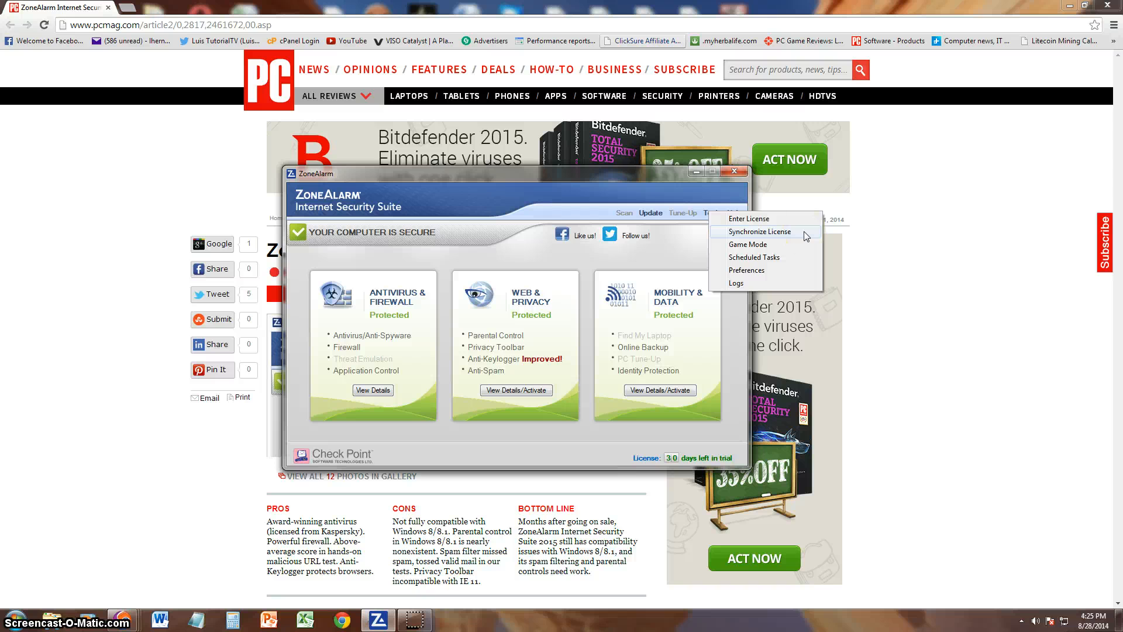
click(747, 245)
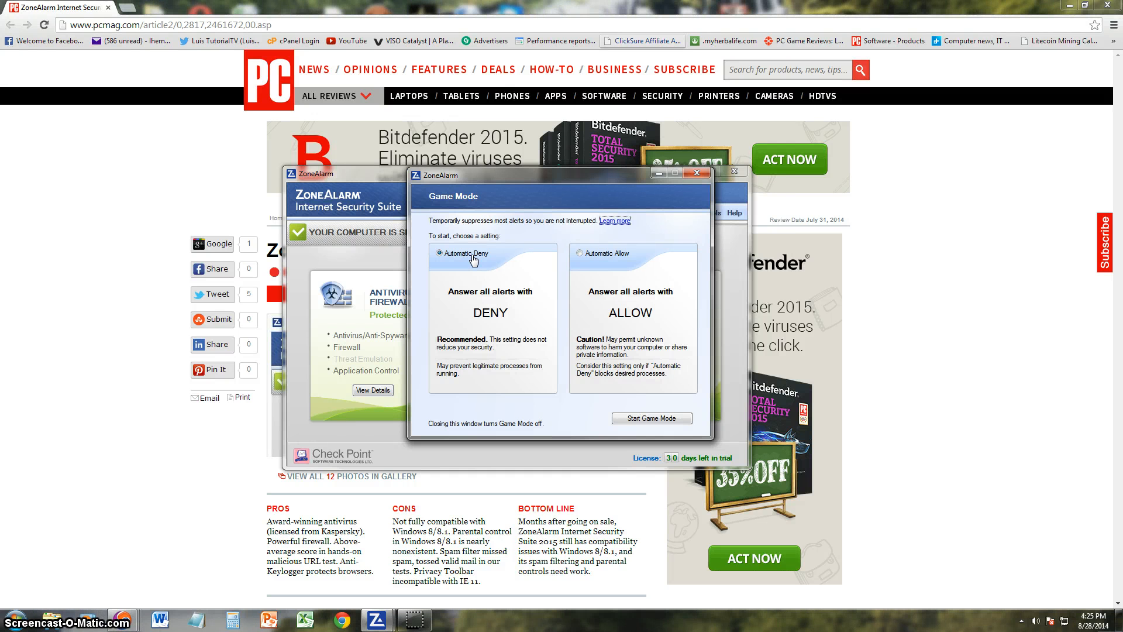
mouse_move(570, 316)
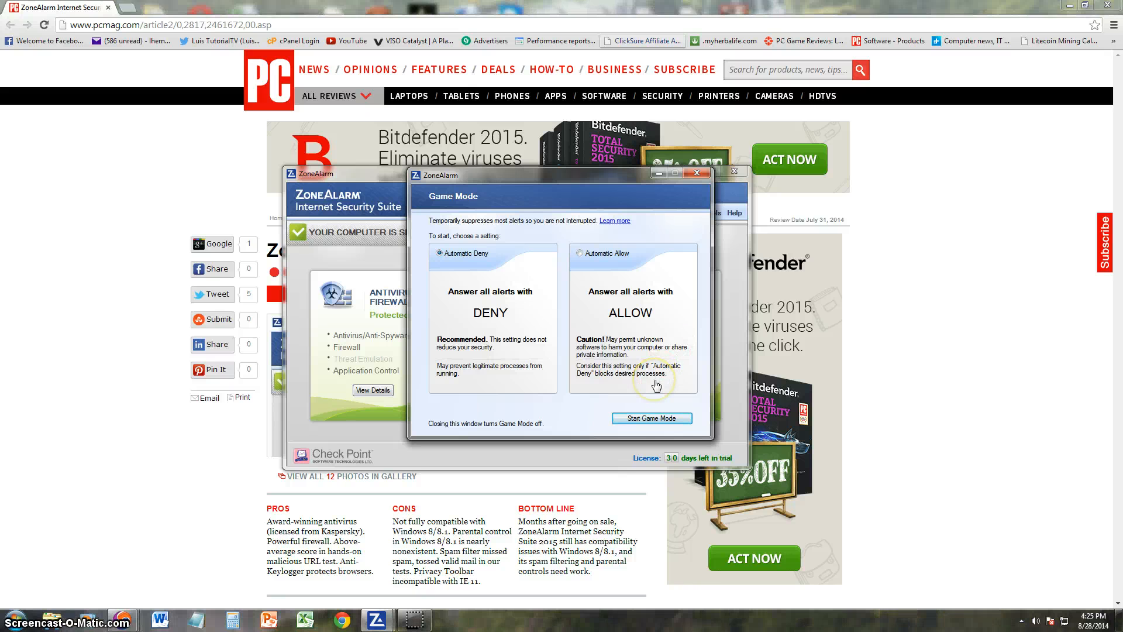
mouse_move(690, 238)
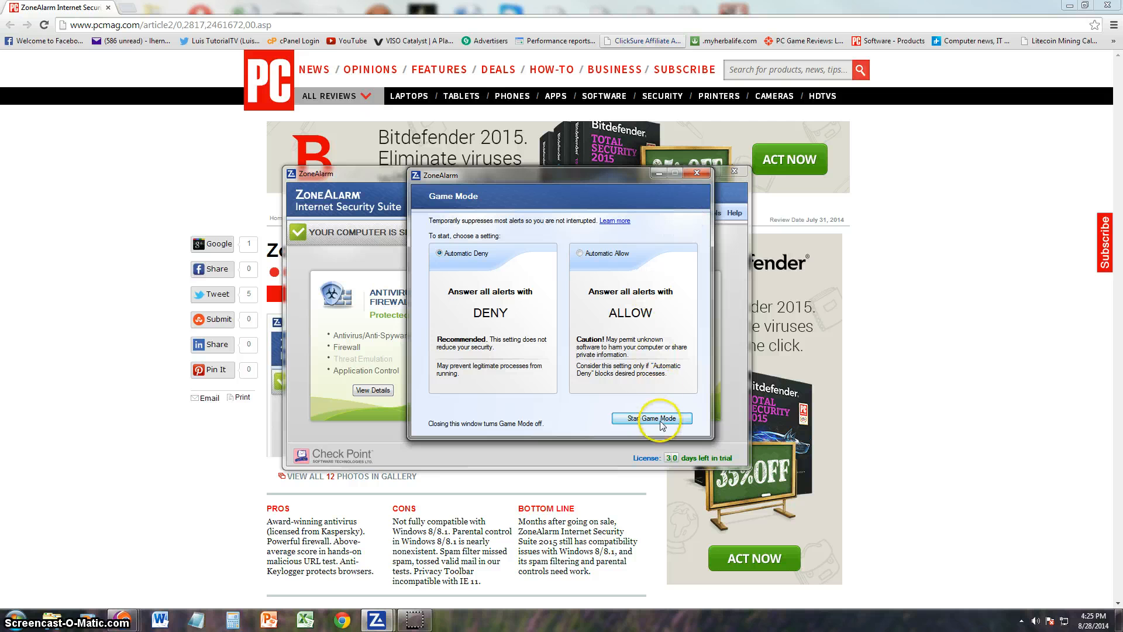
mouse_move(639, 449)
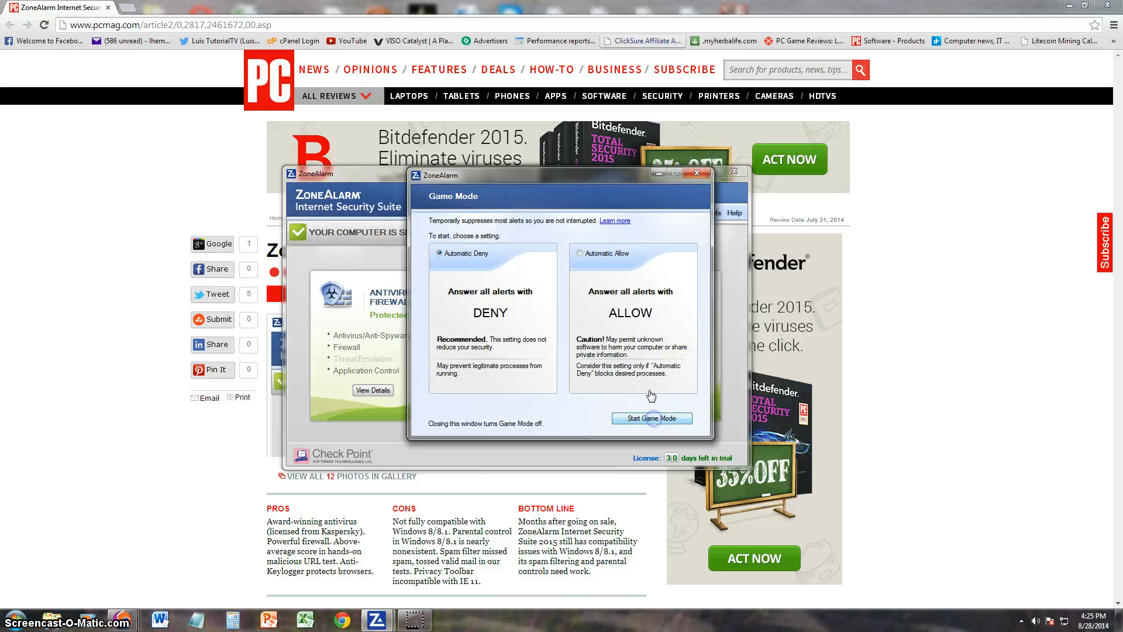
click(574, 252)
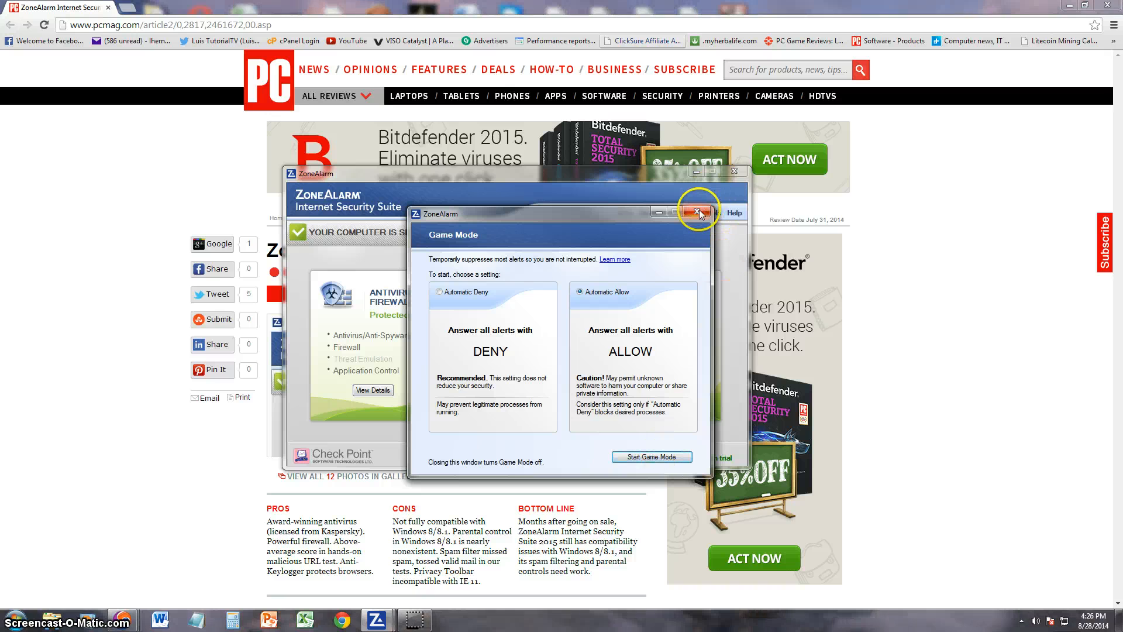
click(696, 213)
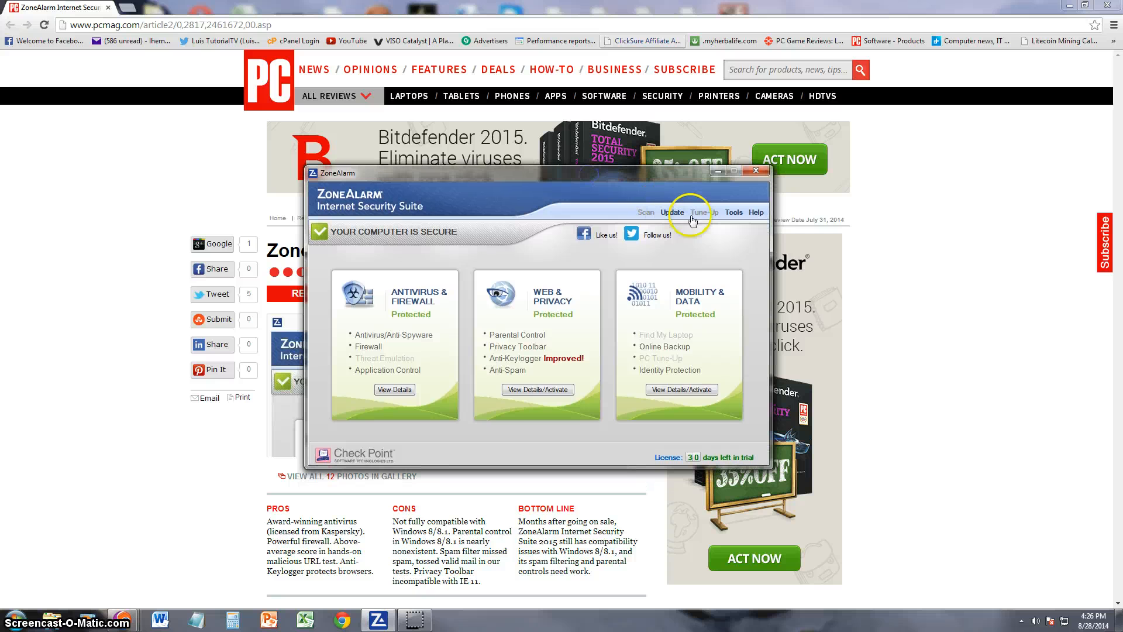
click(733, 211)
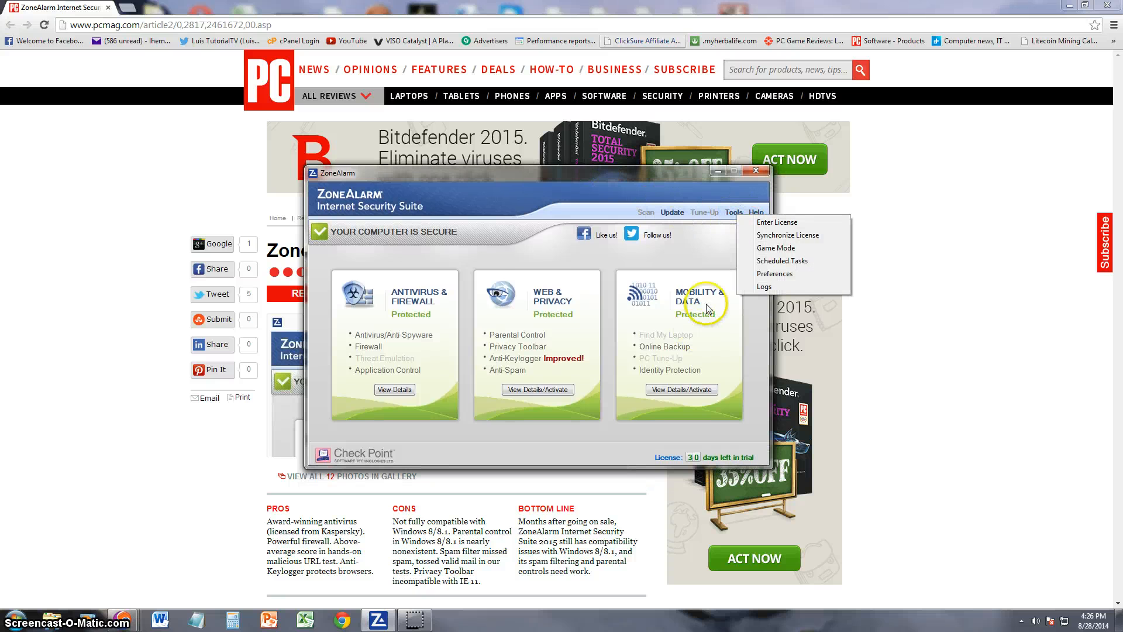
click(783, 260)
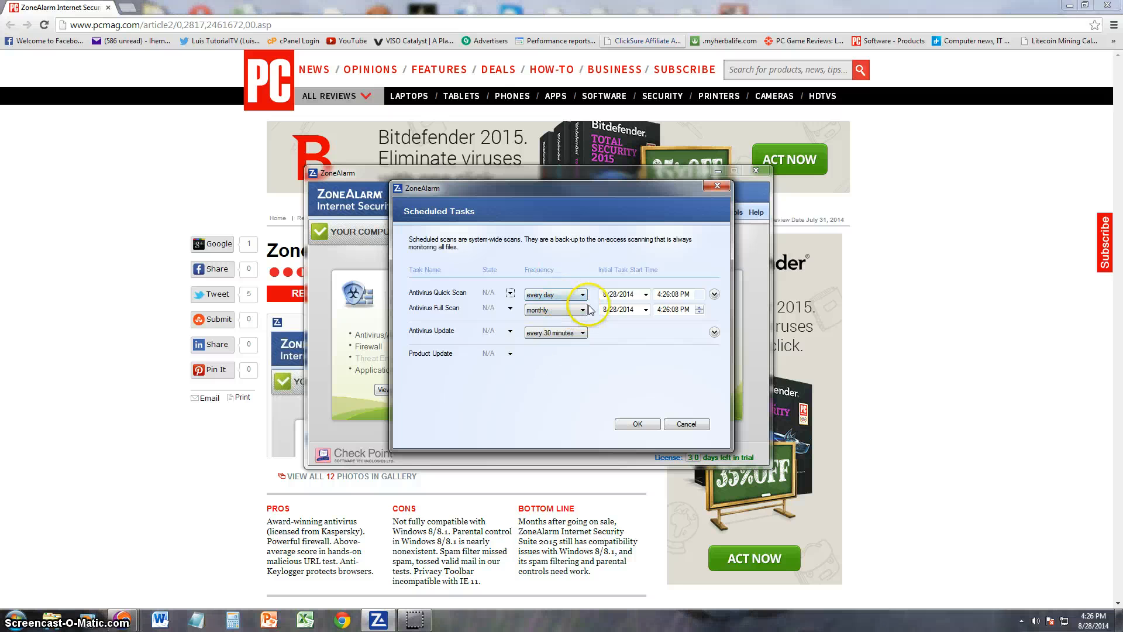
click(685, 424)
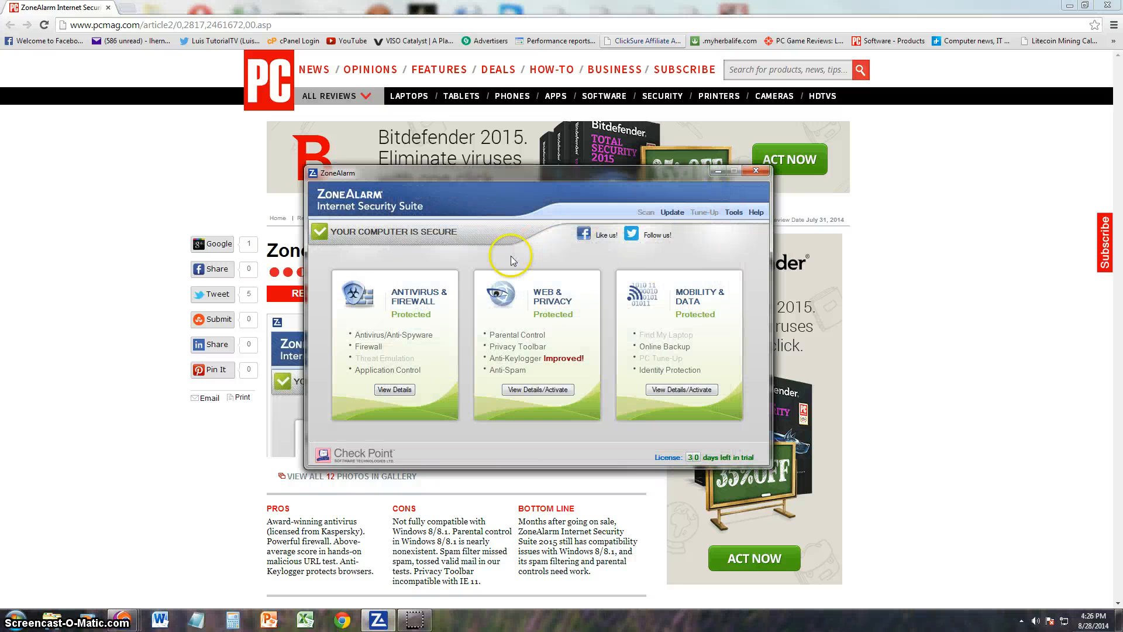